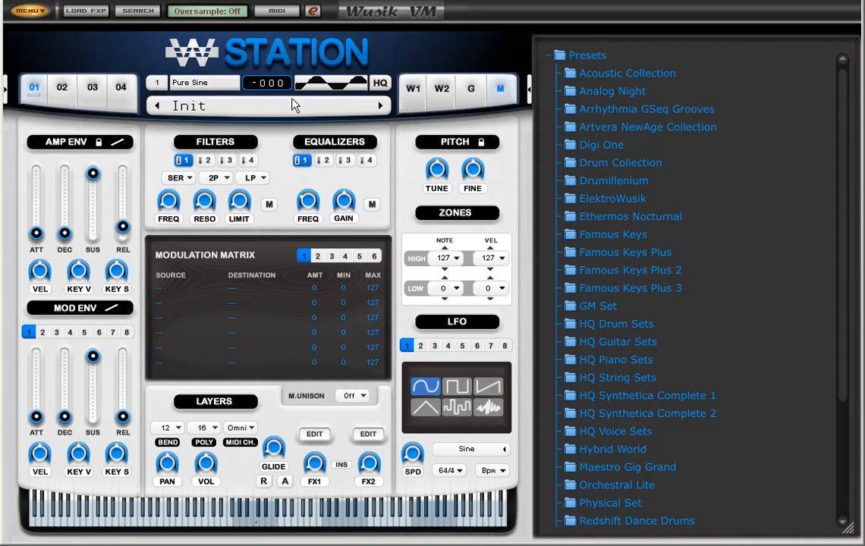
# - Load the Wusik Key-Switch MIDI effect into the first MIDI slot, switching at key 36
pyautogui.click(30, 11)
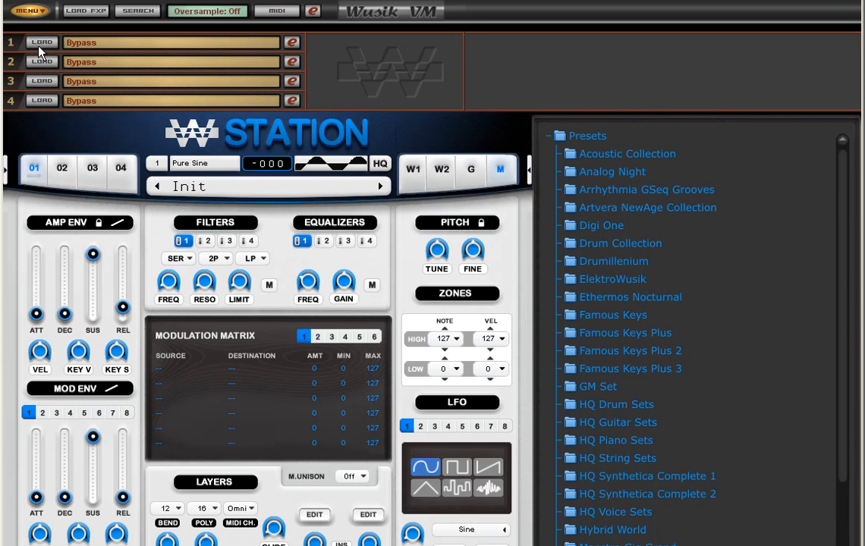
pyautogui.click(275, 10)
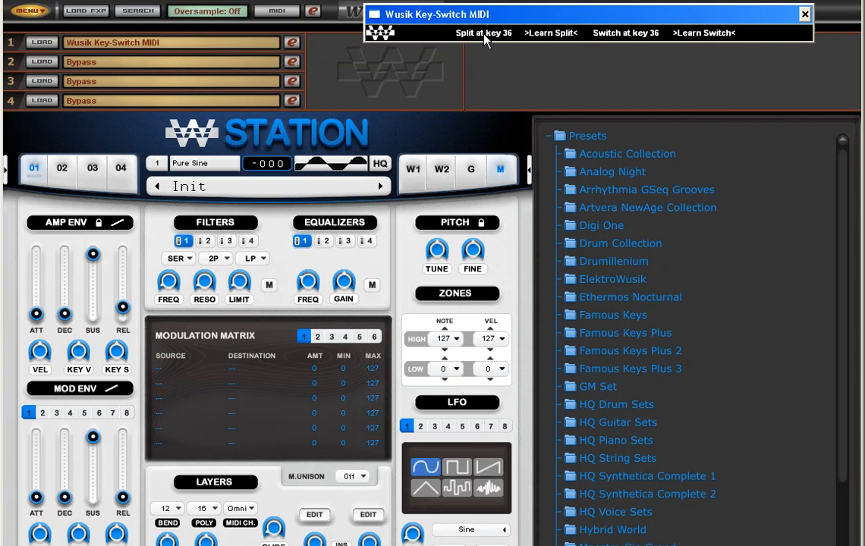
# - Load the Digi One Synth preset '2 and 2' into Wusik Station
pyautogui.click(601, 226)
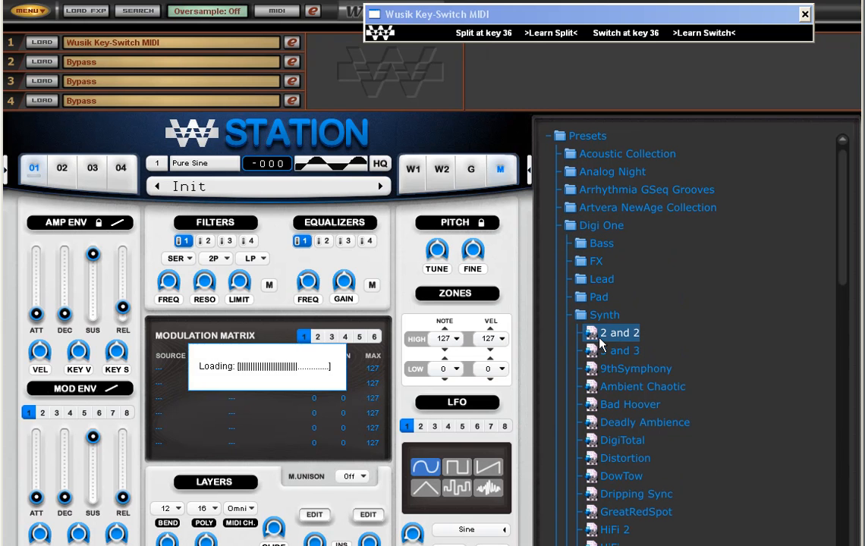
pyautogui.click(620, 332)
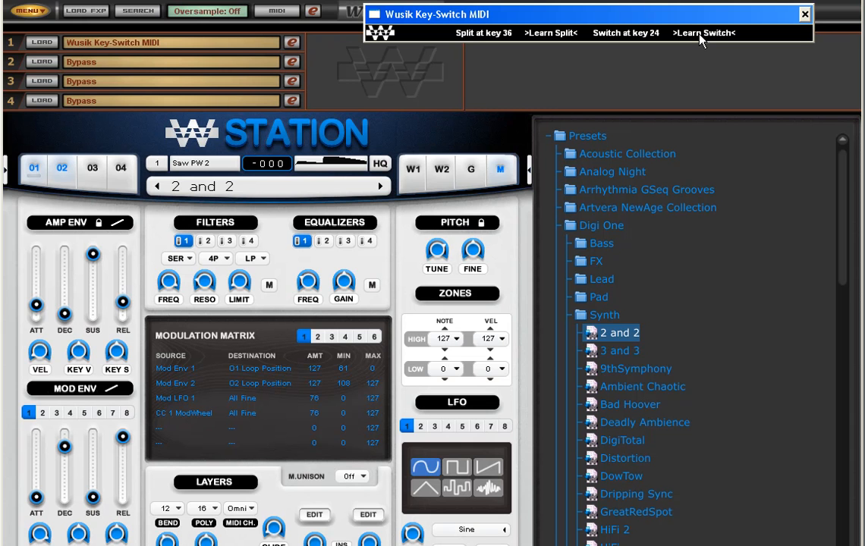
pyautogui.moveTo(693, 37)
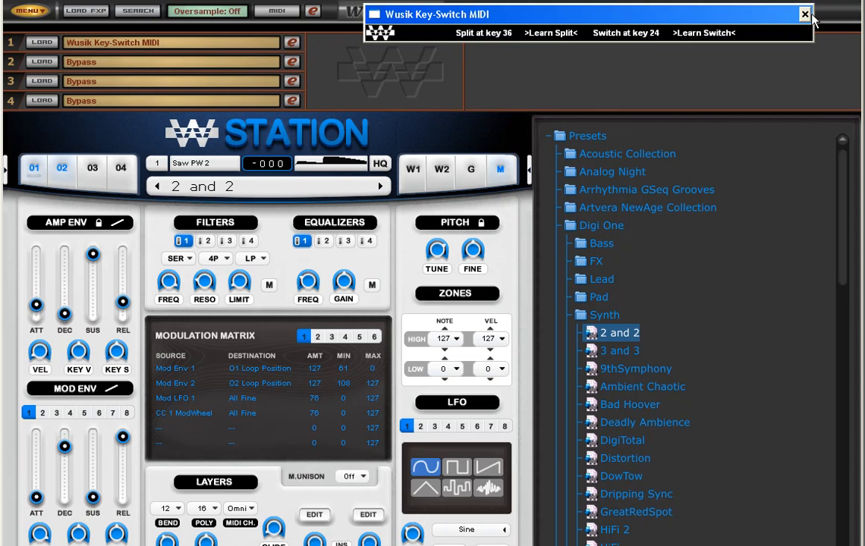
# - Close the Key-Switch window and host a second, enlarged Wusik VM instance
pyautogui.click(804, 14)
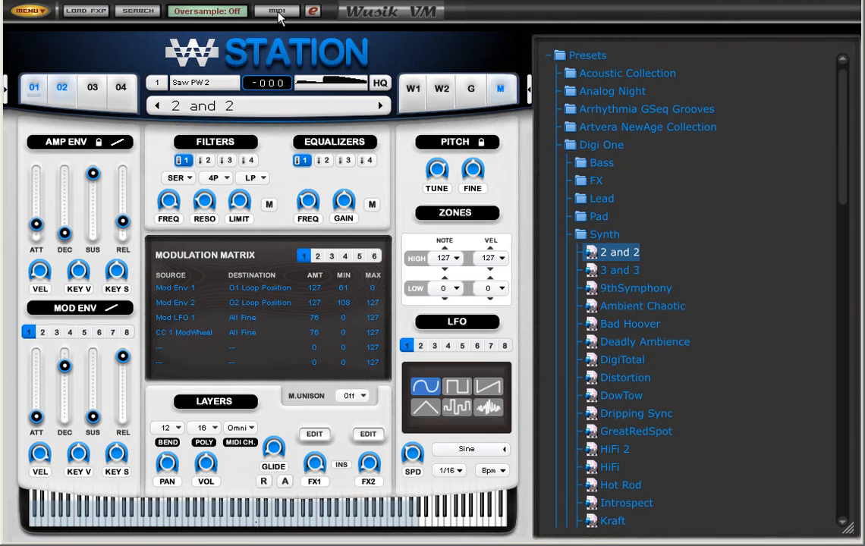
pyautogui.click(31, 11)
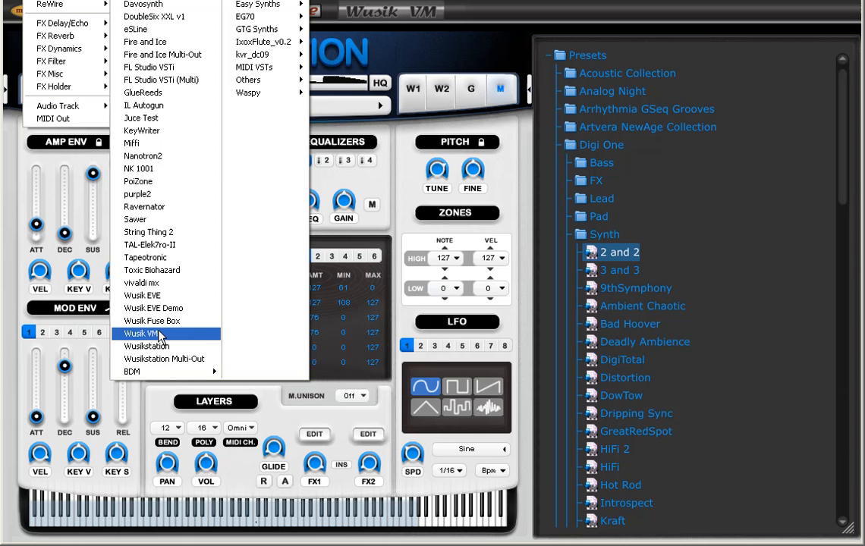
pyautogui.click(148, 334)
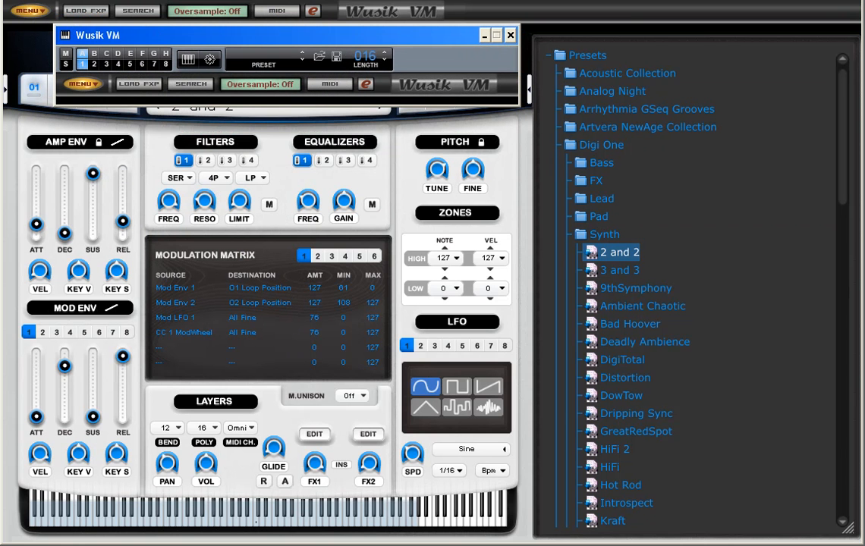
pyautogui.click(81, 84)
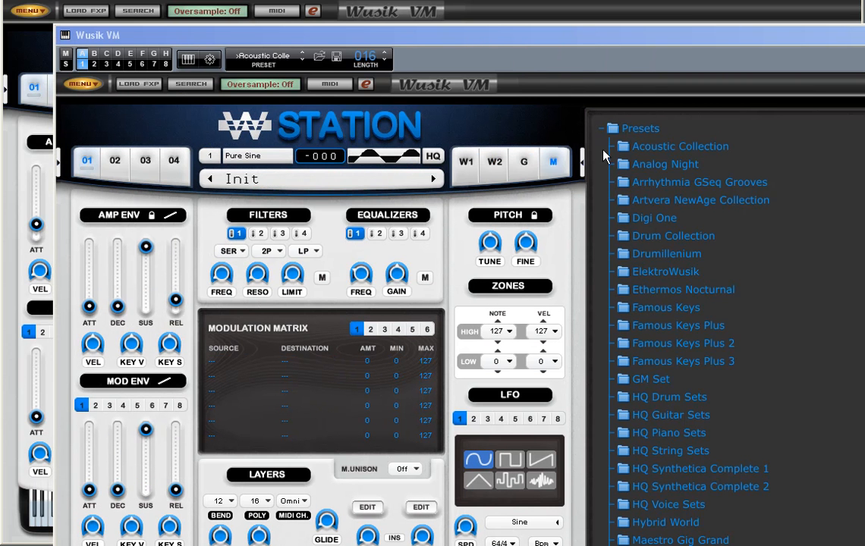
# - Browse to the Digi One Lead presets and load 'Cycling'
pyautogui.click(653, 218)
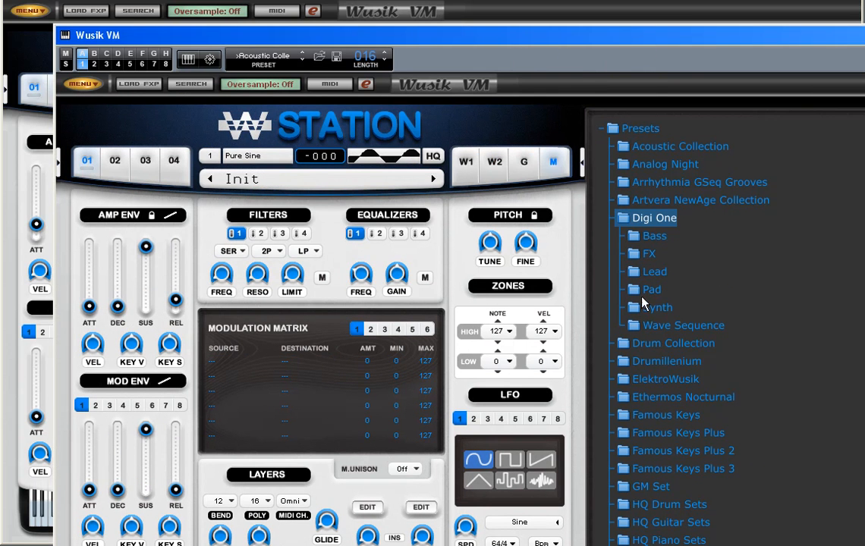
pyautogui.click(654, 271)
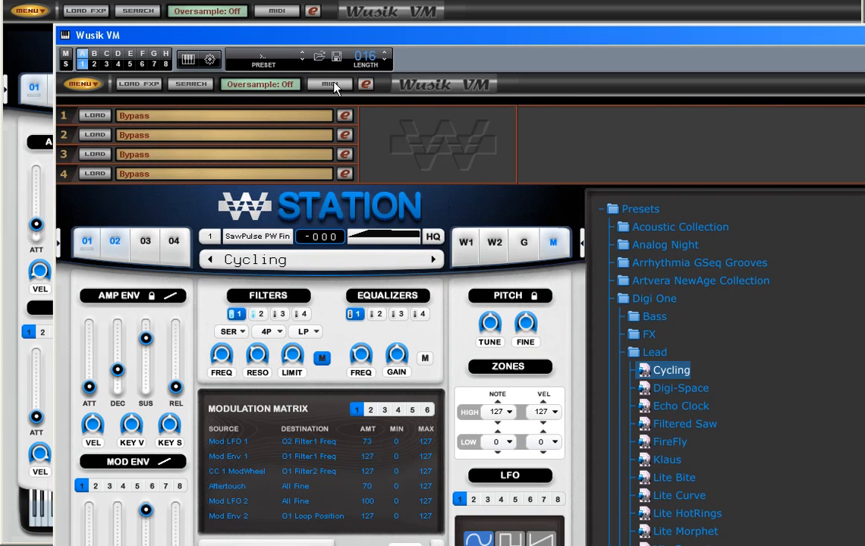
# - Load Key-Switch MIDI in the second instance's first slot and learn switch key 25
pyautogui.click(329, 84)
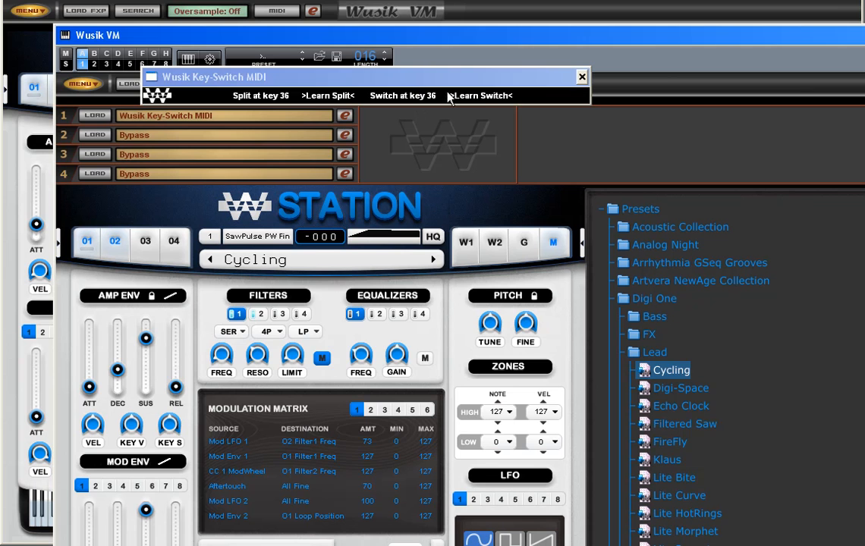
pyautogui.click(481, 95)
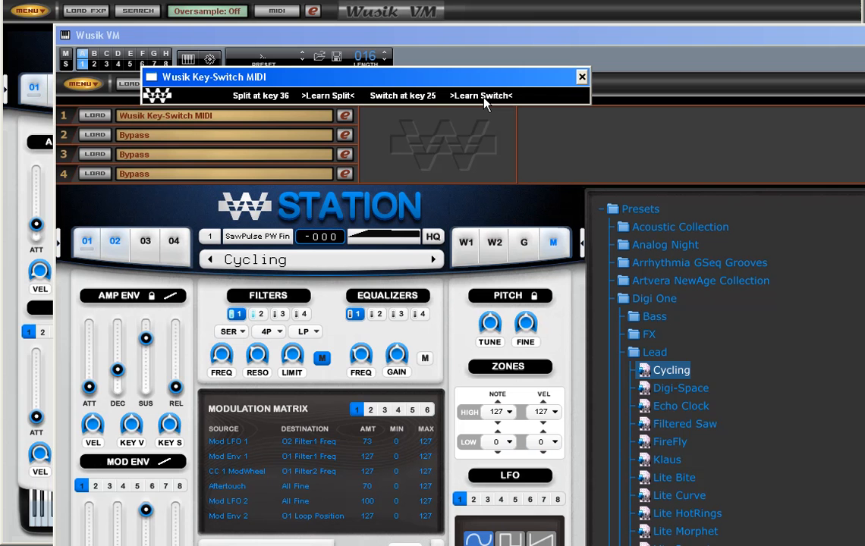
pyautogui.moveTo(580, 82)
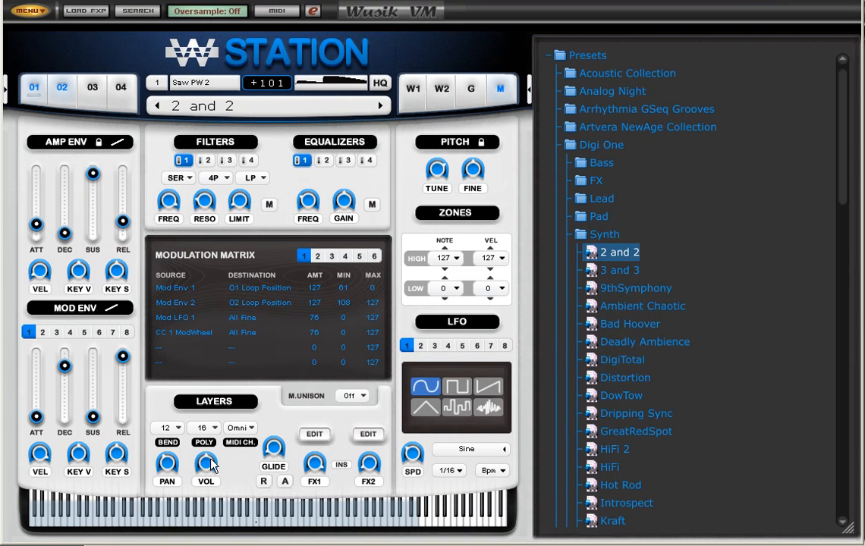
pyautogui.moveTo(213, 464)
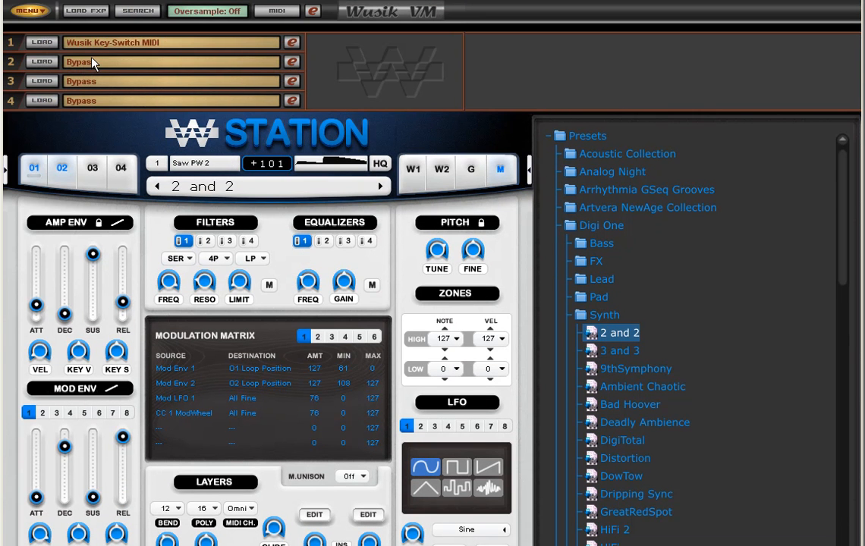
# - Cancel the MIDI-VST chooser on slot 1, leaving it bypassed without Key-Switch
pyautogui.click(41, 43)
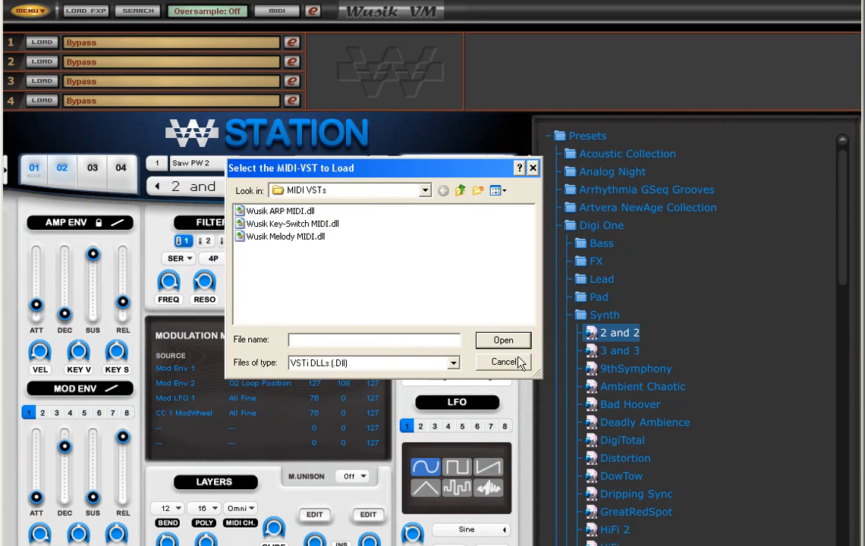
pyautogui.click(503, 362)
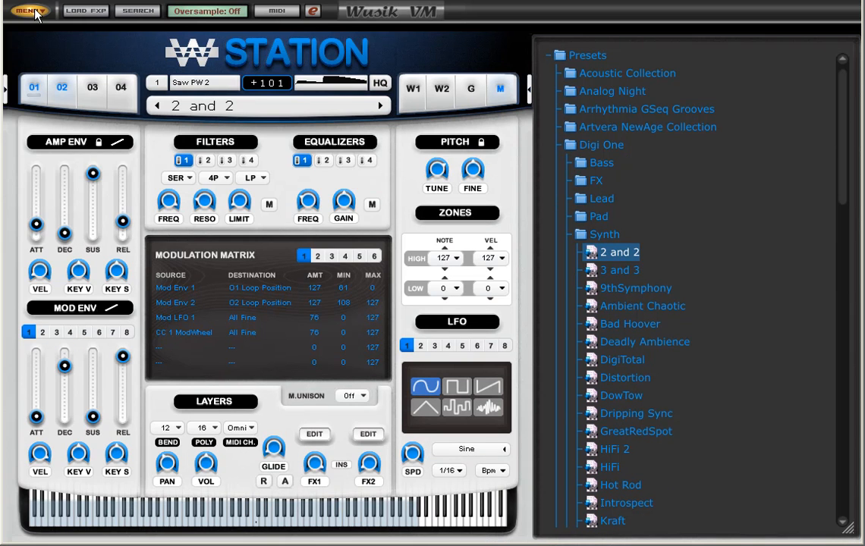
# - Bring up the main Wusik VM options menu with bank, preset, VST and FXP commands
pyautogui.click(29, 10)
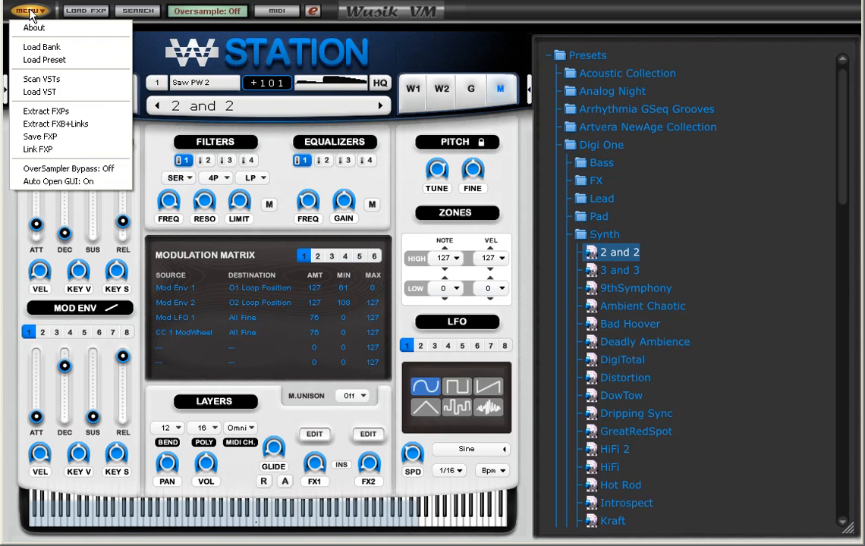
pyautogui.moveTo(49, 110)
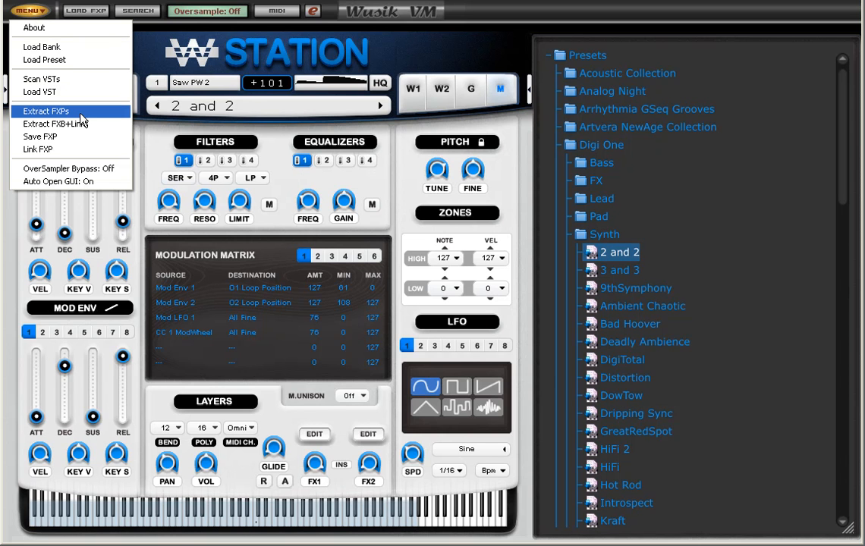
pyautogui.moveTo(80, 125)
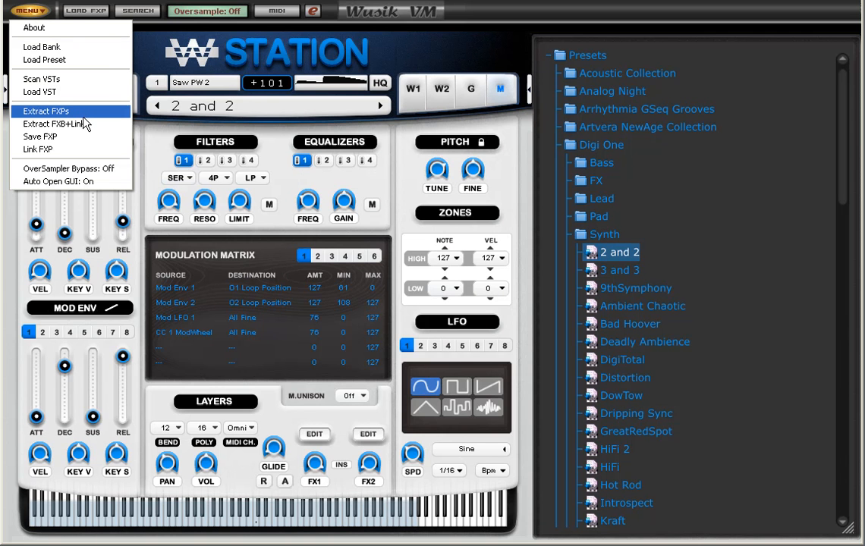
pyautogui.moveTo(55, 123)
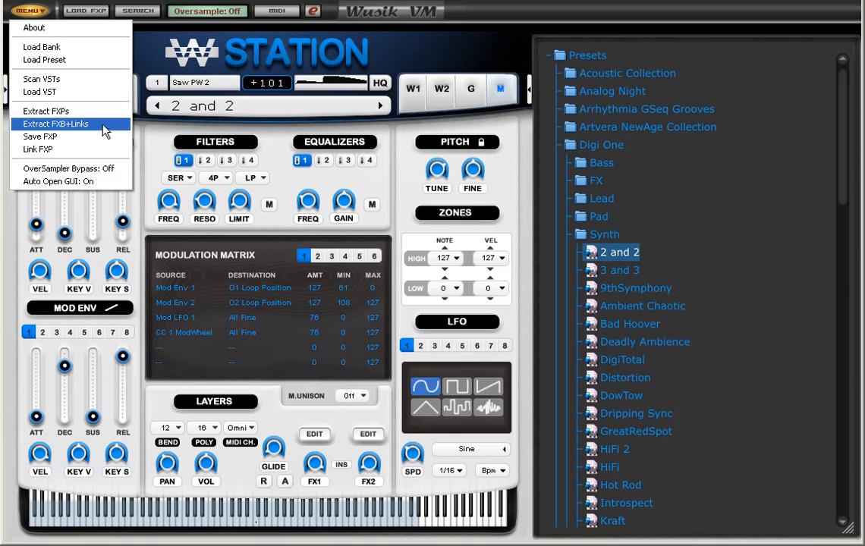
pyautogui.moveTo(107, 131)
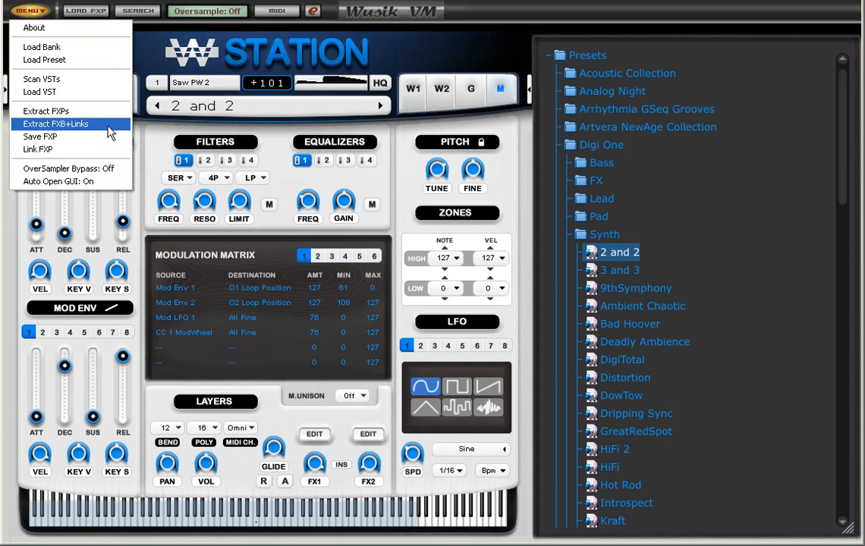
pyautogui.moveTo(47, 111)
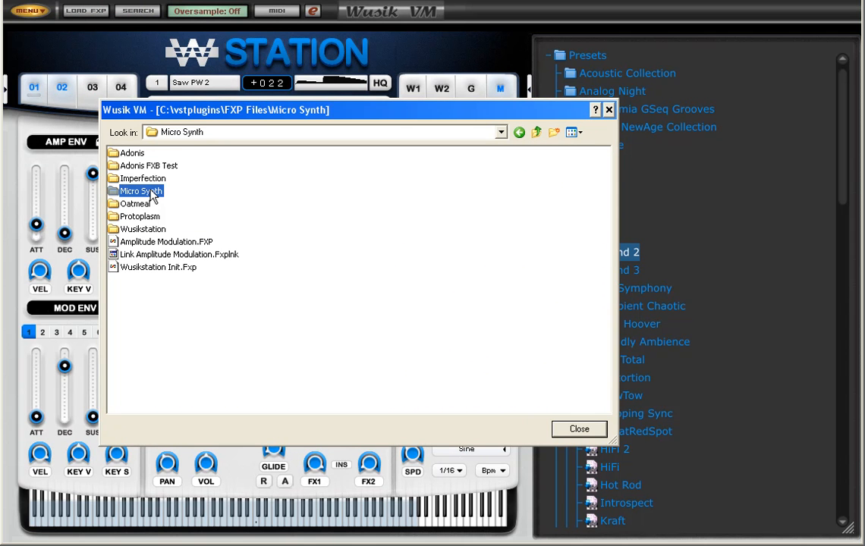
# - Browse the Micro Synth FXP folder, return to FXP Files, and close the browser
pyautogui.doubleClick(140, 190)
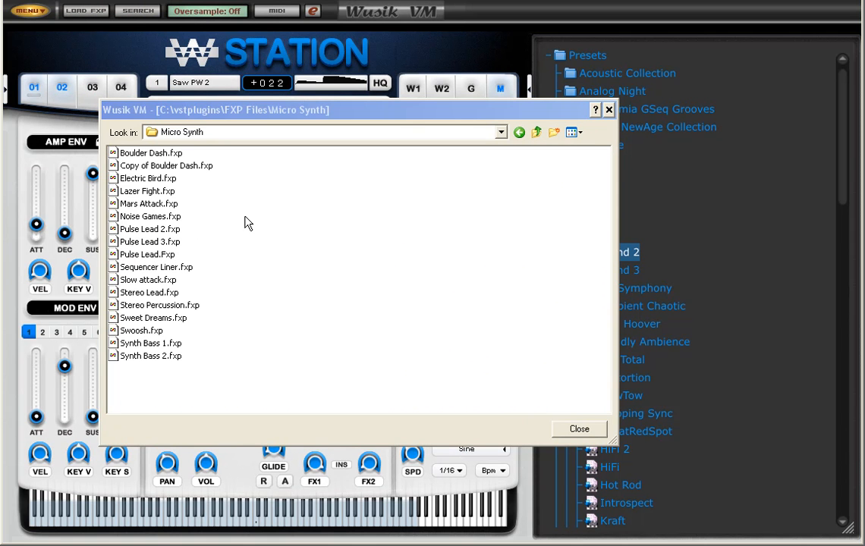
pyautogui.moveTo(157, 216)
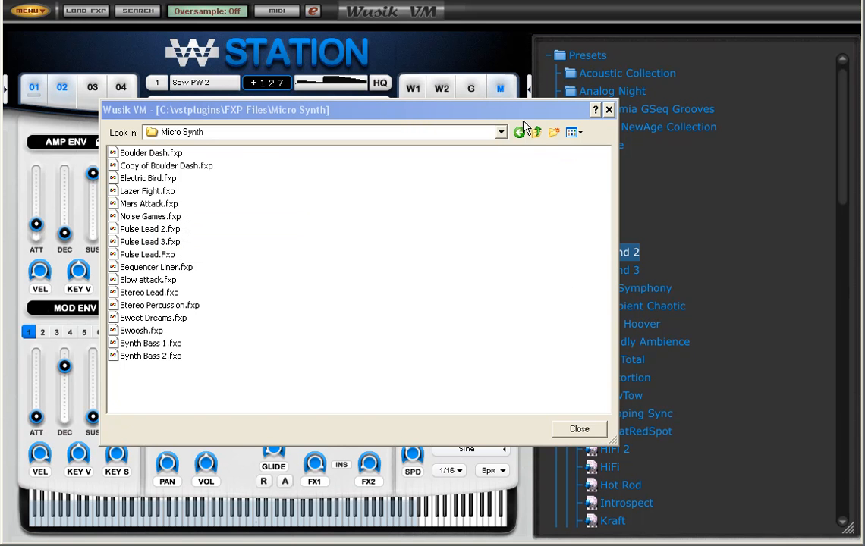
pyautogui.click(535, 132)
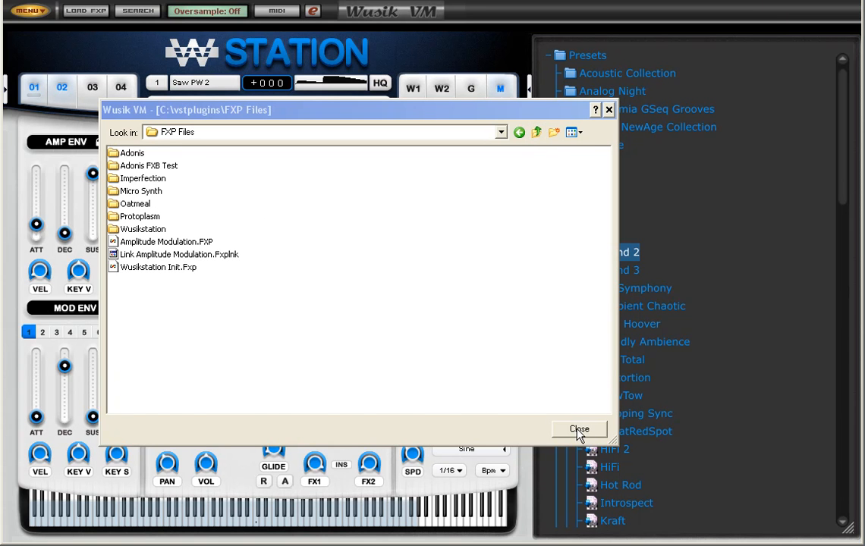
pyautogui.click(578, 429)
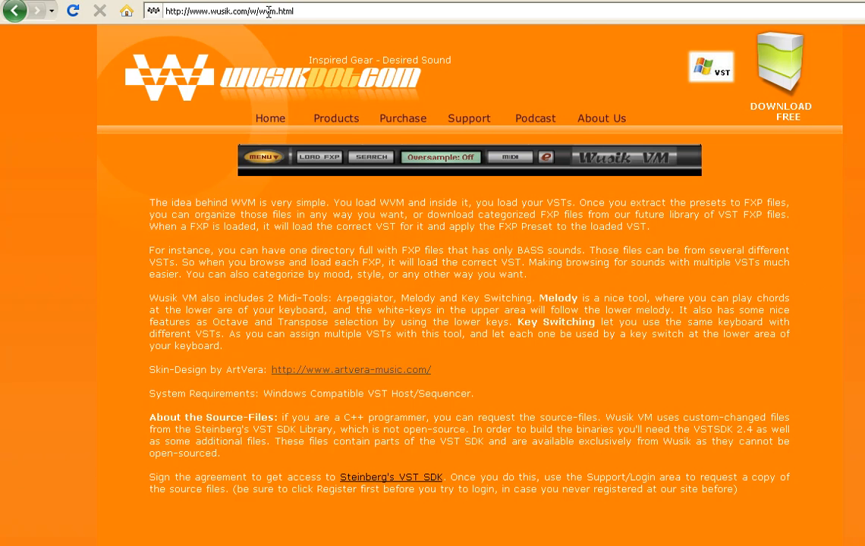
# - Download the free Wusik_VM.zip from wusik.com and open it with WinRAR
pyautogui.click(336, 119)
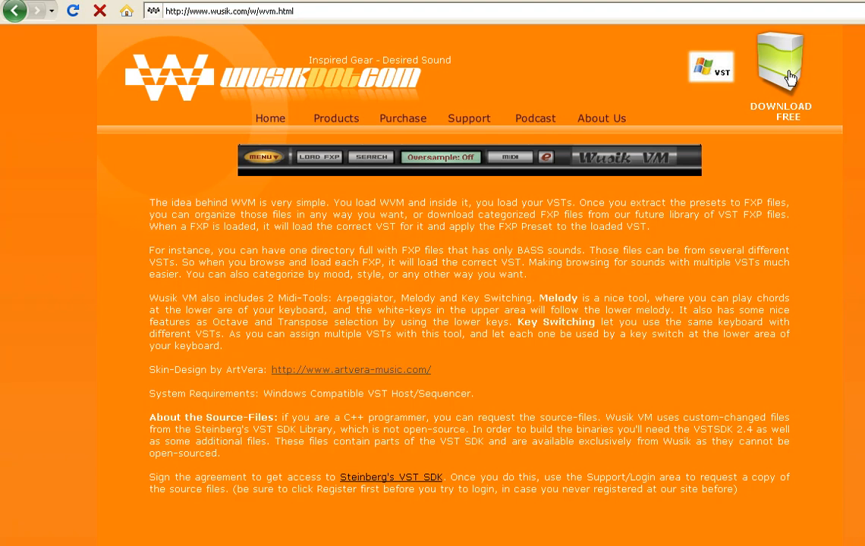
pyautogui.click(780, 69)
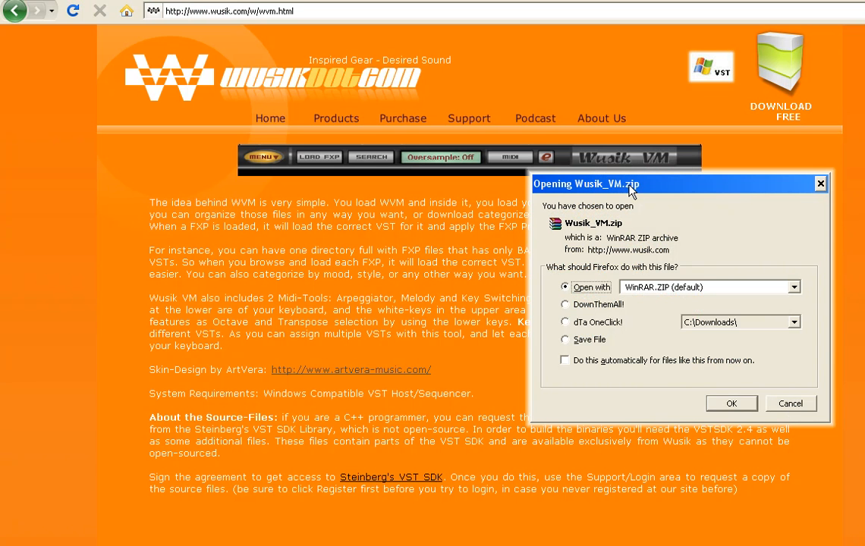
pyautogui.moveTo(790, 410)
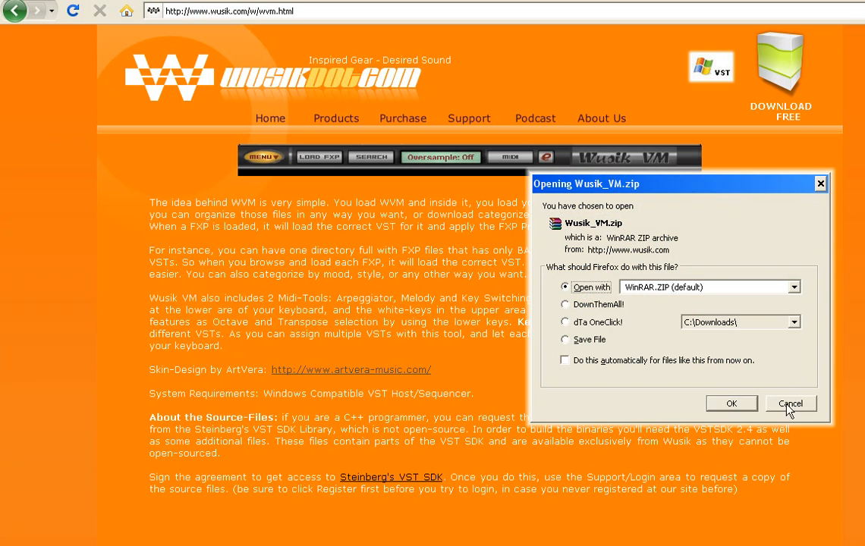
pyautogui.click(789, 403)
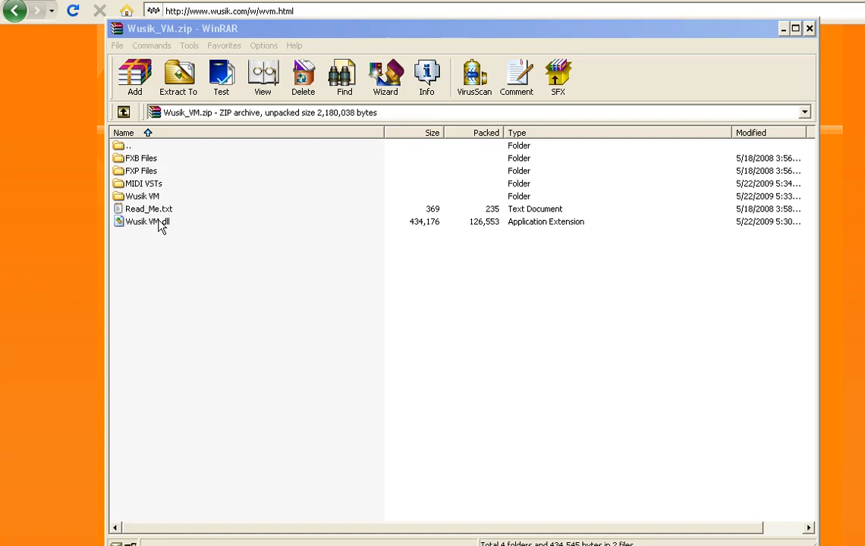
# - Inspect Wusik VM.dll and the MIDI VSTs folder in the archive, then close WinRAR
pyautogui.click(144, 222)
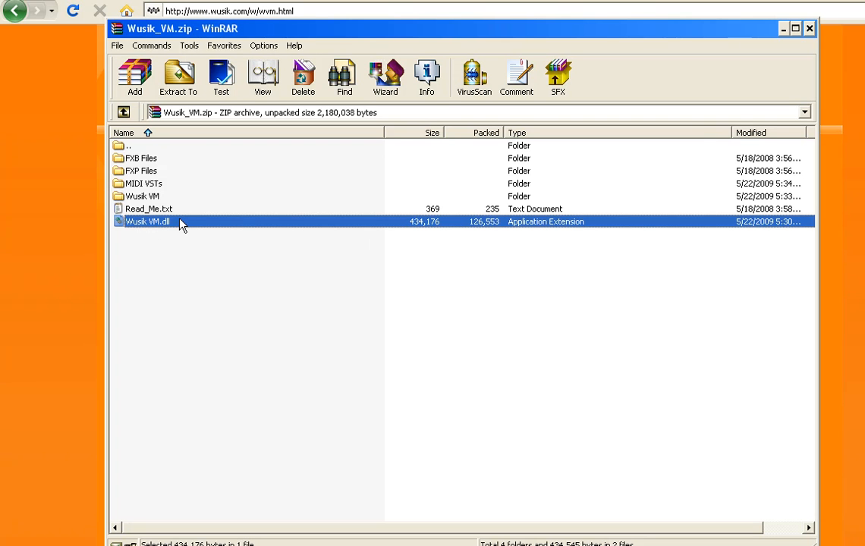
pyautogui.moveTo(161, 199)
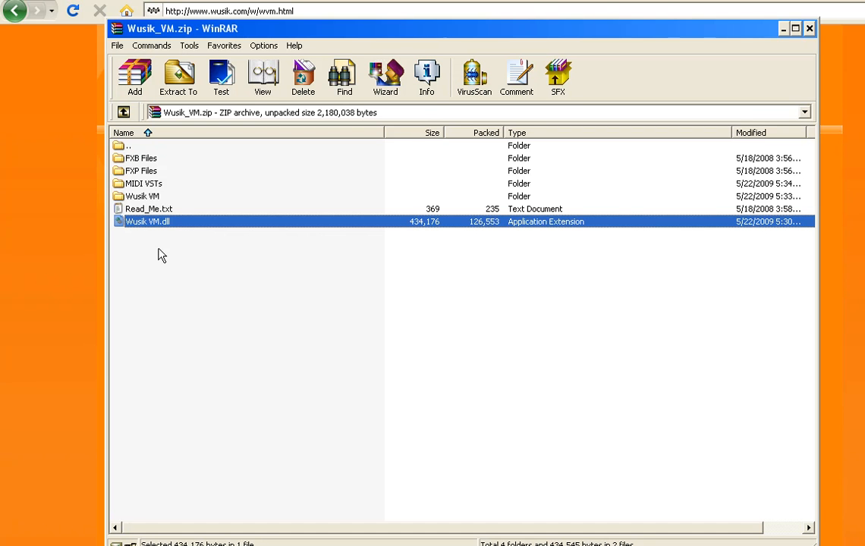
pyautogui.click(143, 183)
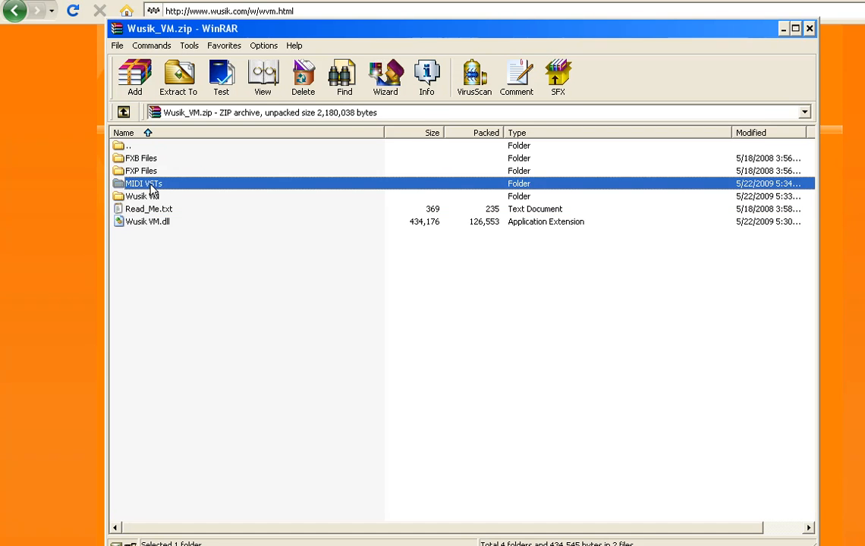
pyautogui.doubleClick(144, 183)
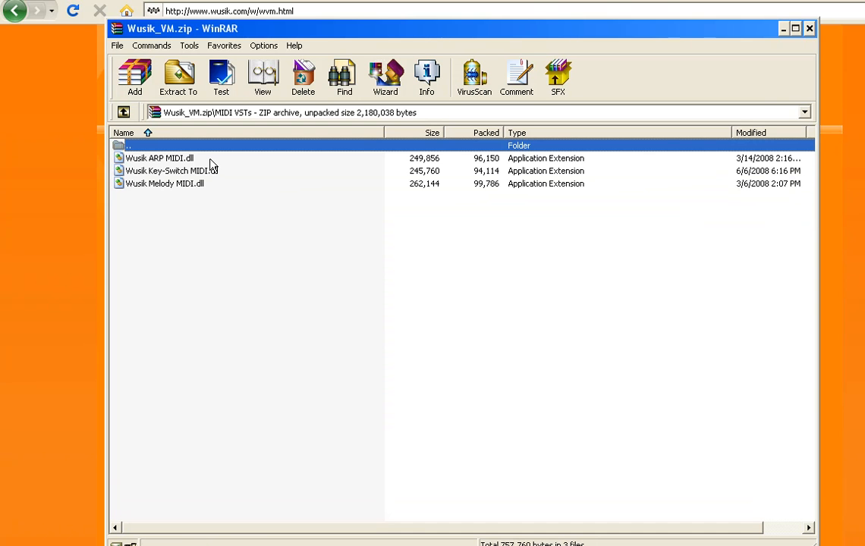
pyautogui.click(164, 183)
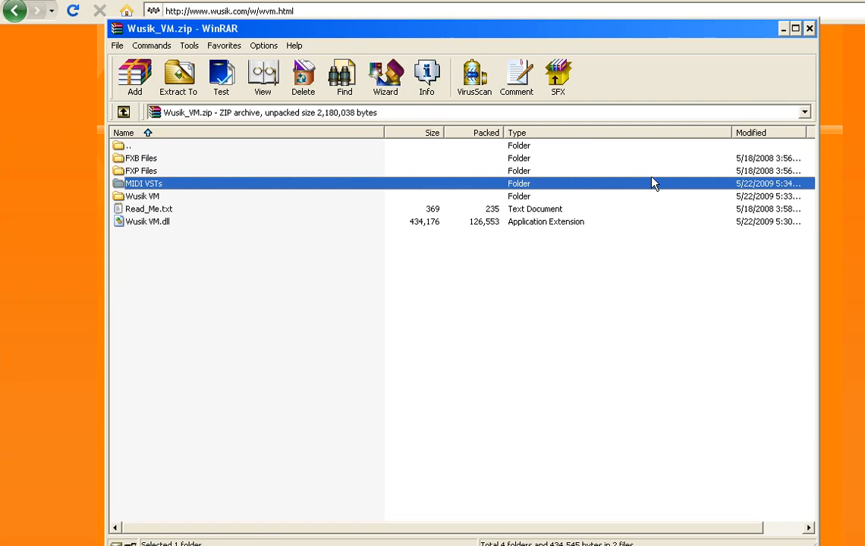
pyautogui.moveTo(359, 372)
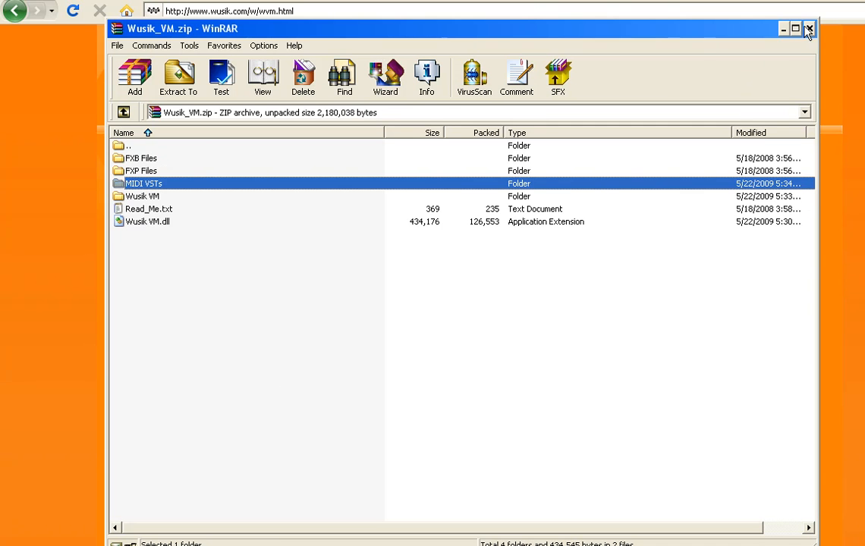
pyautogui.click(807, 29)
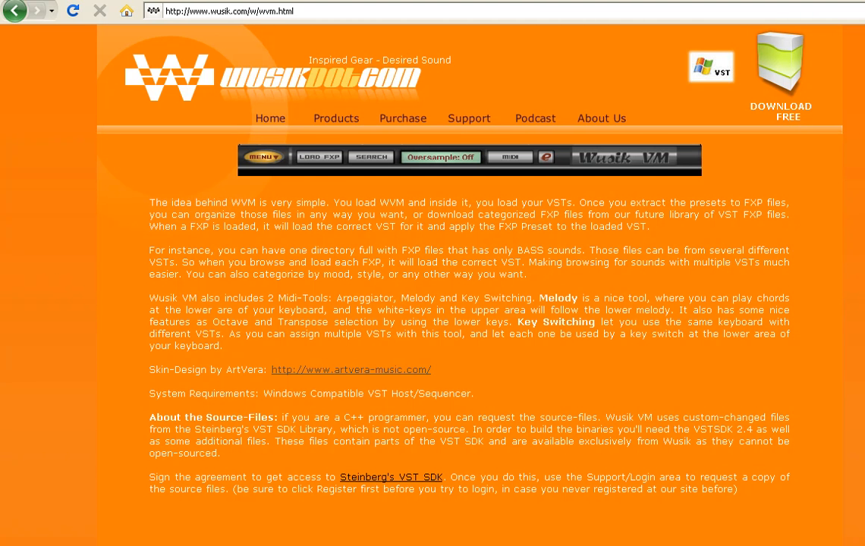